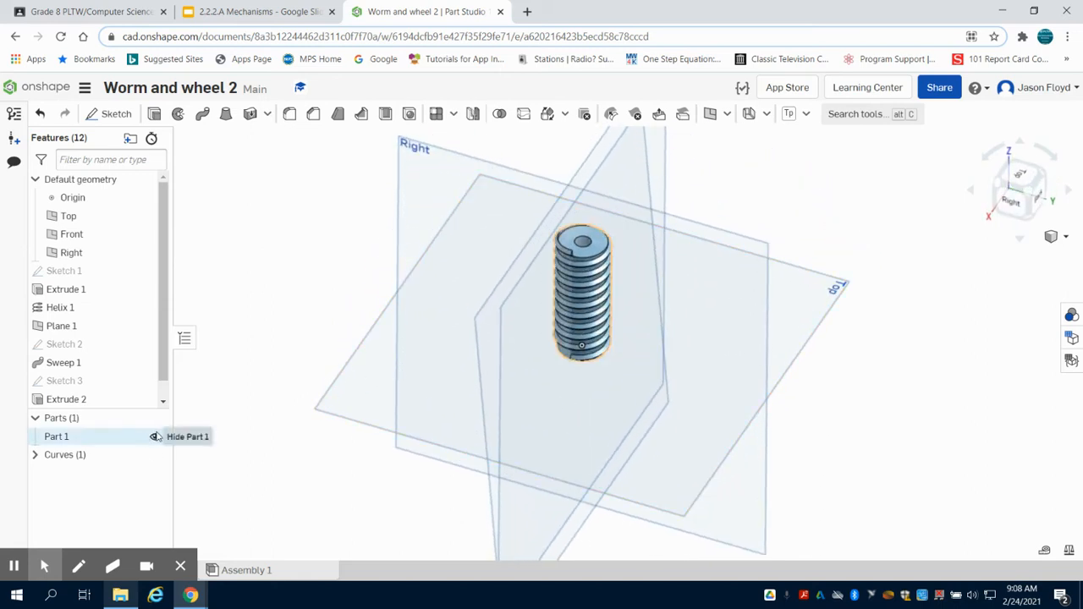
- Hide the worm part, the helix curve and Plane 1 in the Features list
left_click(156, 436)
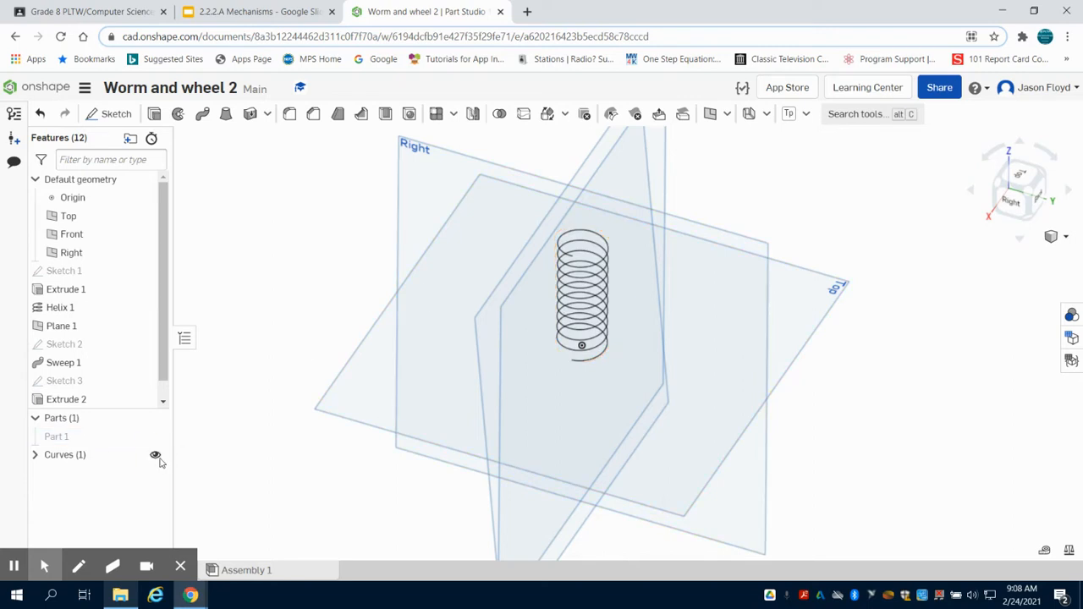
left_click(155, 455)
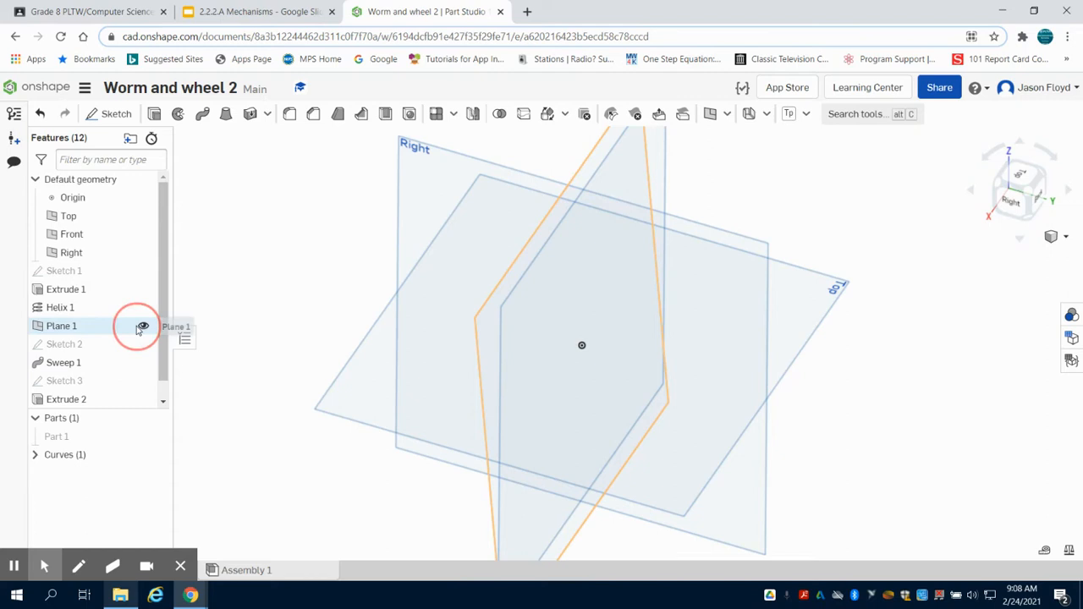
left_click(142, 326)
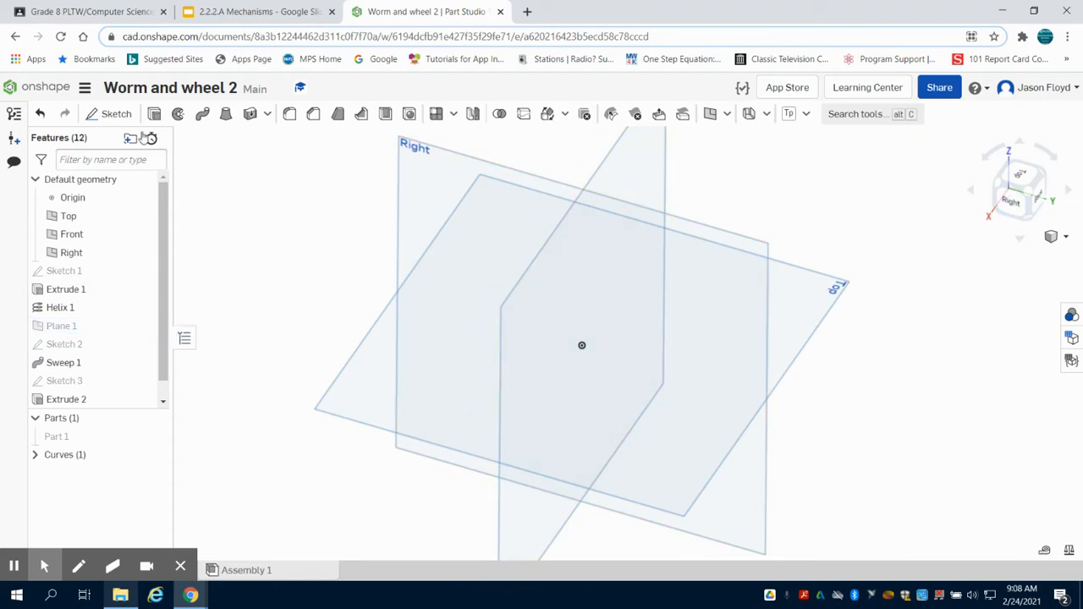
- Sketch an origin-centred circle on the Top plane, viewed normal, then escape the Circle tool
left_click(115, 113)
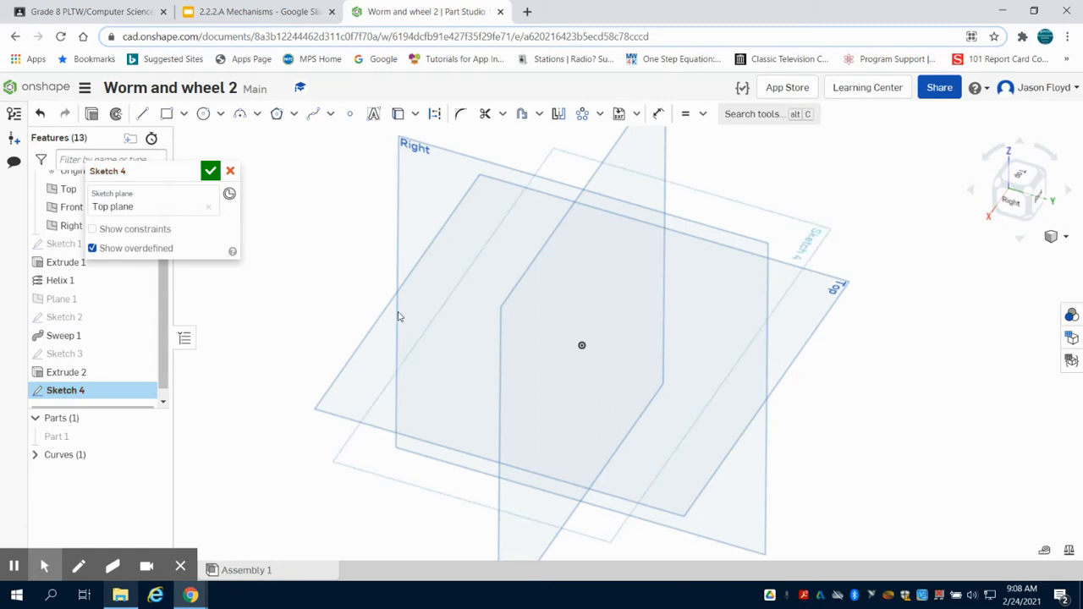
mouse_move(298, 196)
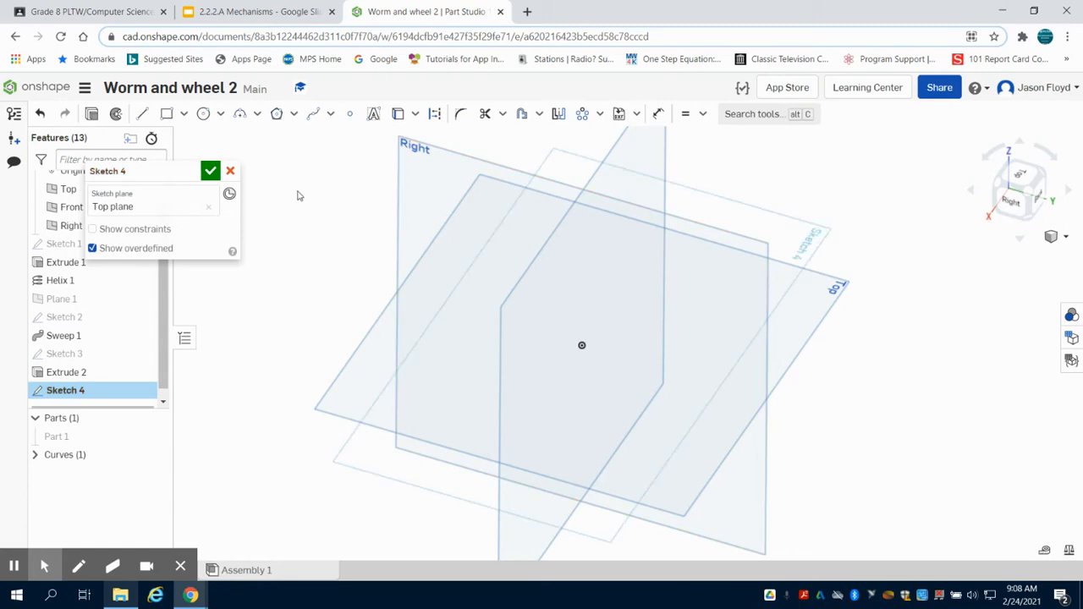
left_click(220, 113)
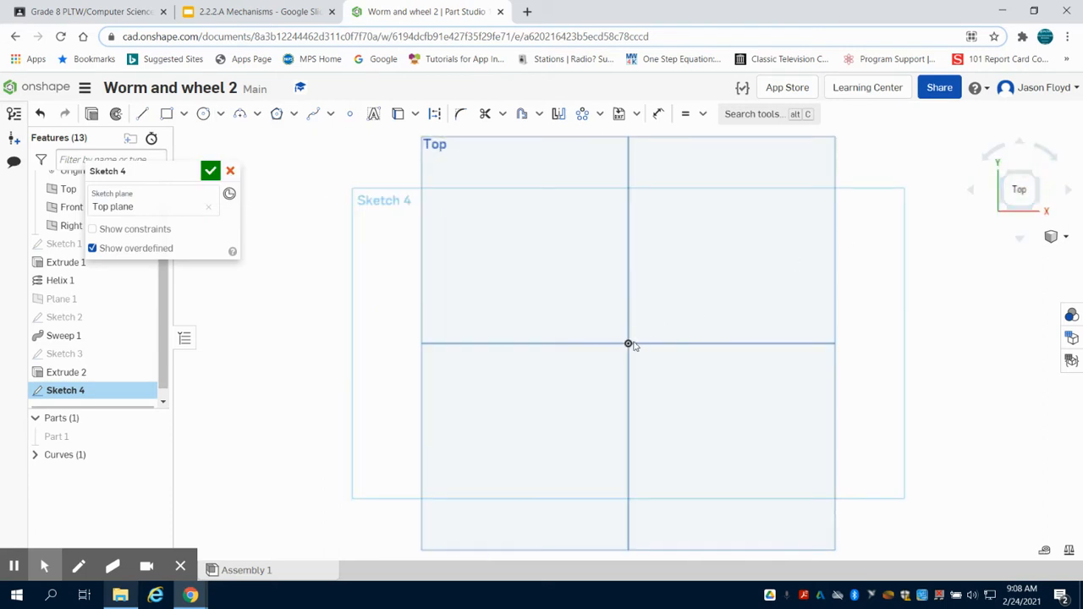
left_click(203, 114)
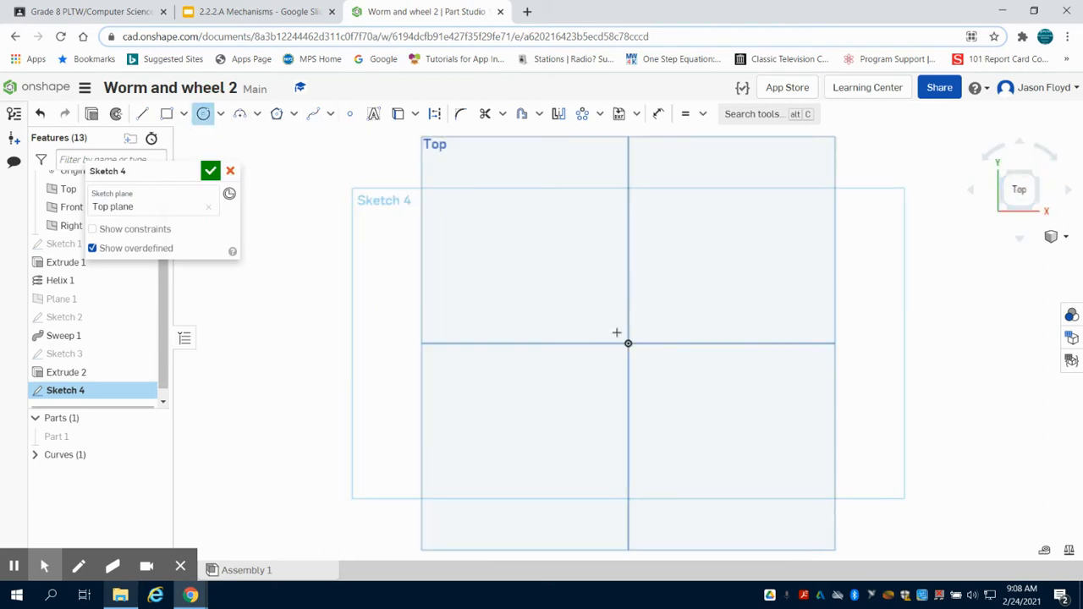
right_click(628, 341)
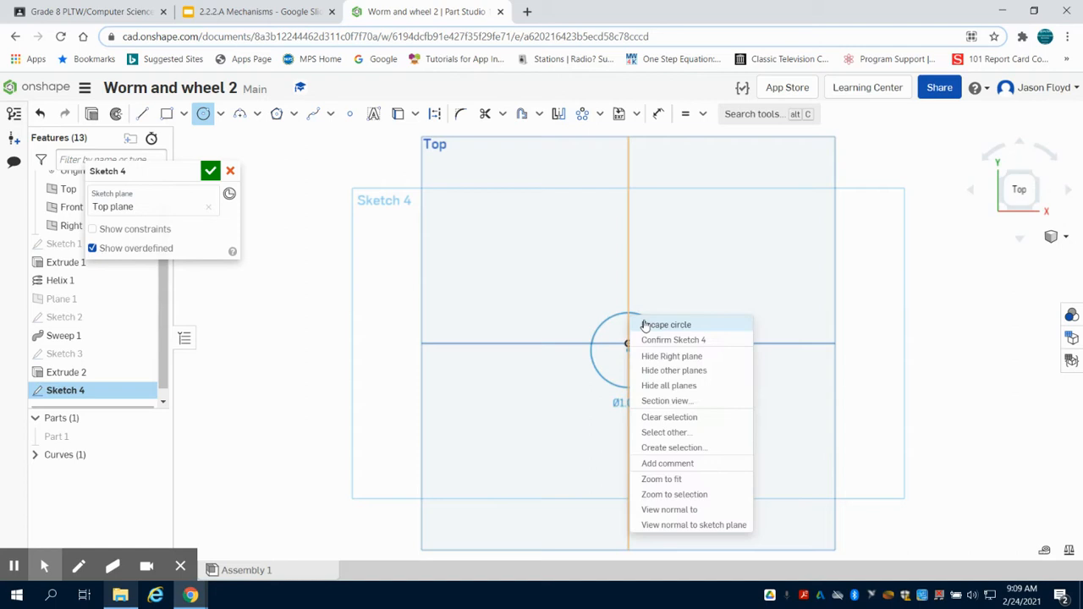
left_click(667, 325)
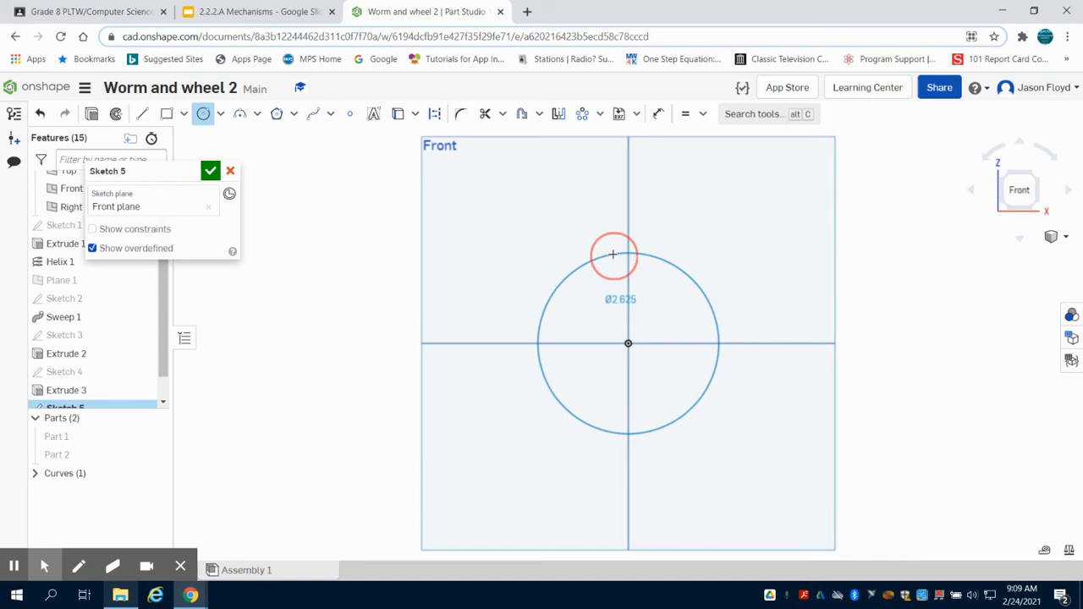
- Give the Front-plane circle a 1.5 diameter and begin a tooth line above it
type("1.5")
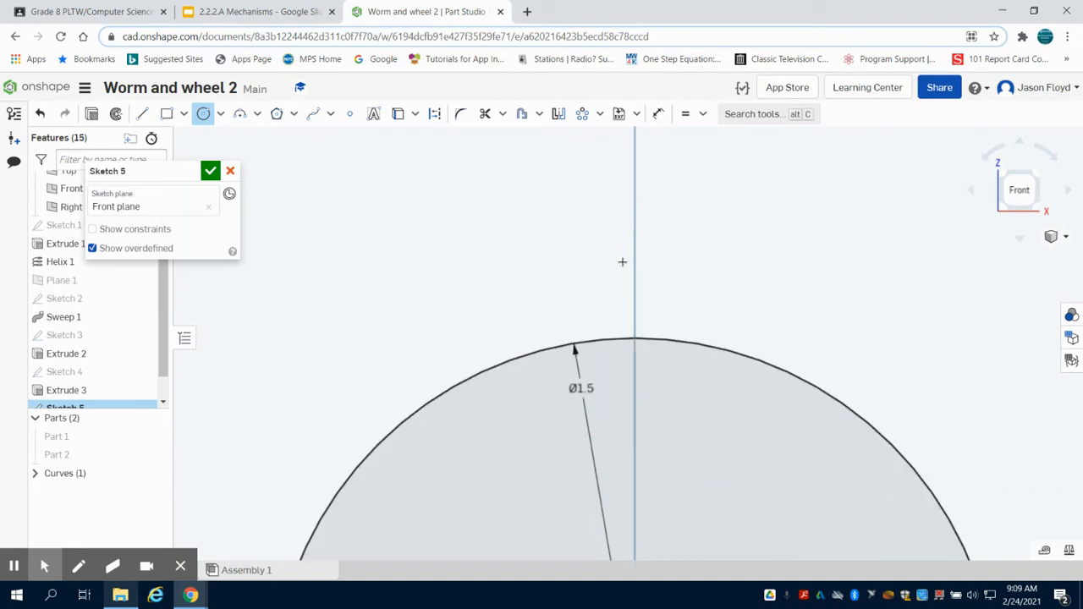
left_click(142, 113)
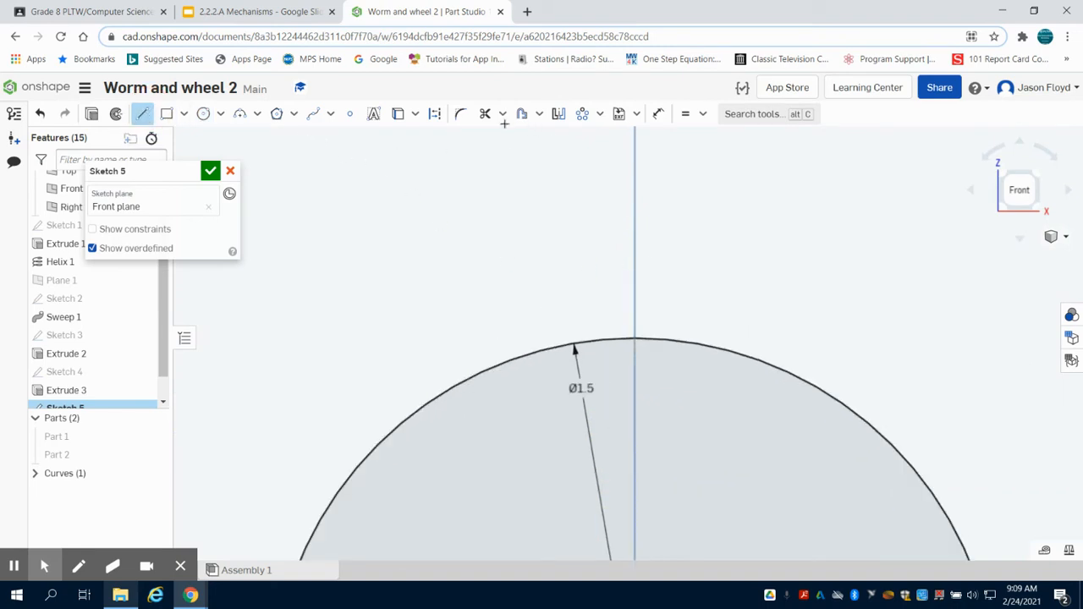
left_click(433, 113)
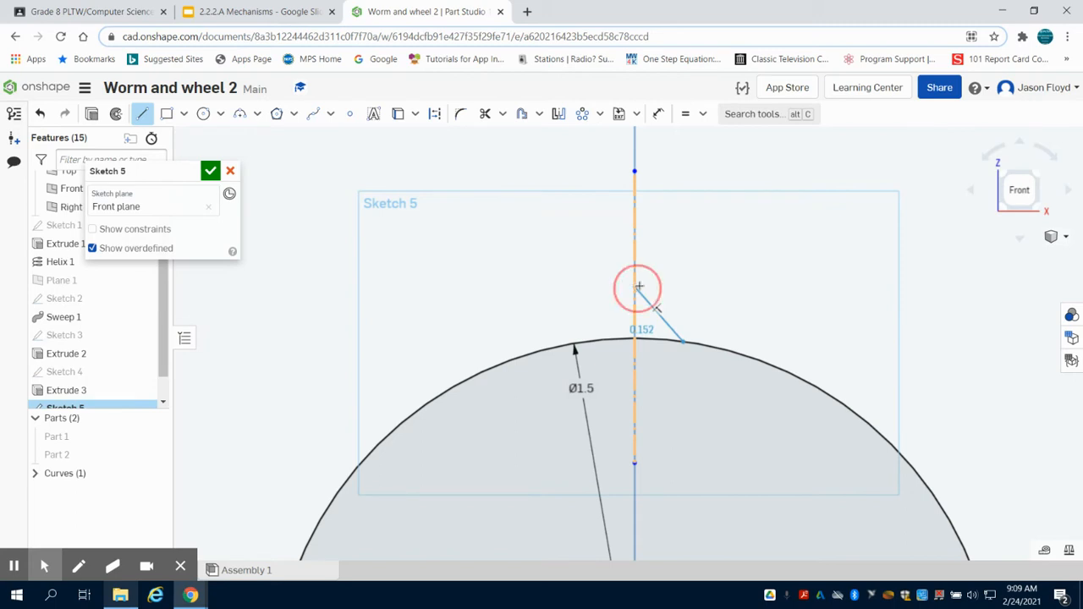
- Finish the line and set the tooth line's horizontal offset dimension to 0.055
right_click(617, 284)
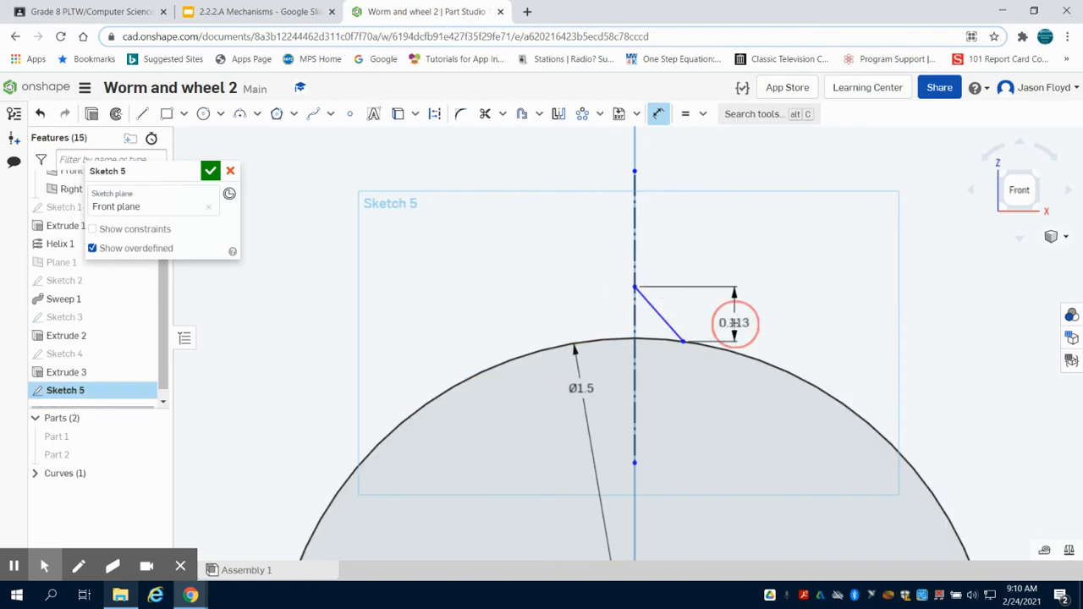
double_click(733, 322)
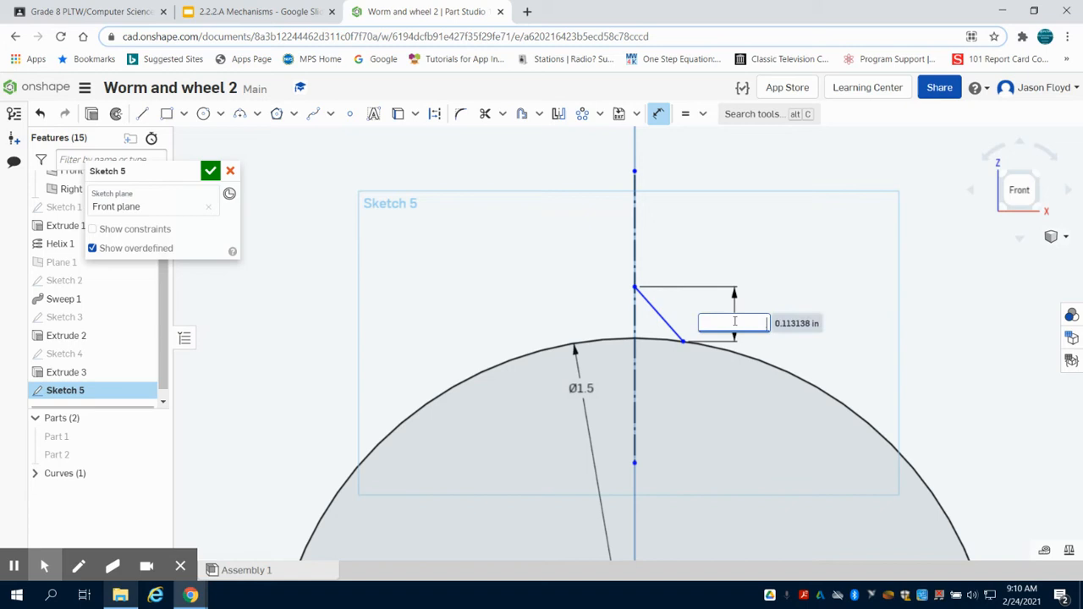
type(".055")
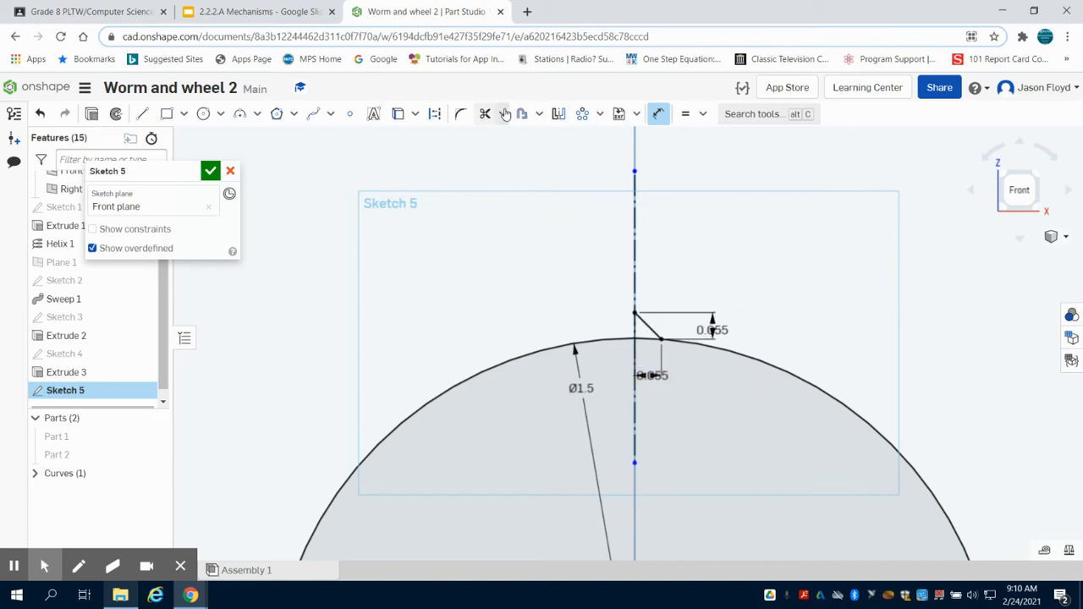
- Circular-pattern the tooth lines around the 1.5 gear circle
left_click(559, 113)
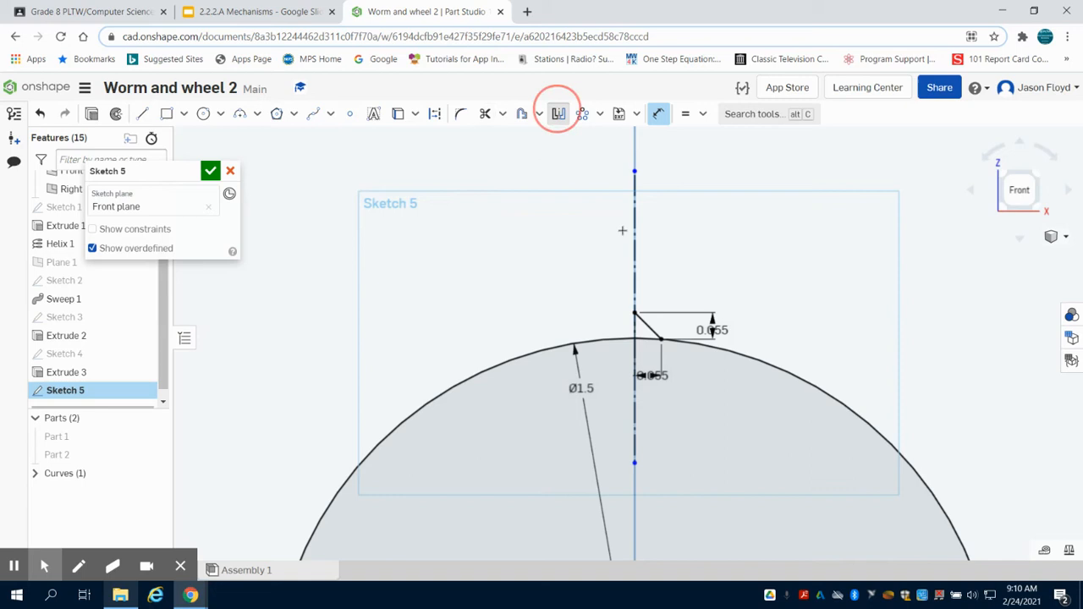
left_click(558, 114)
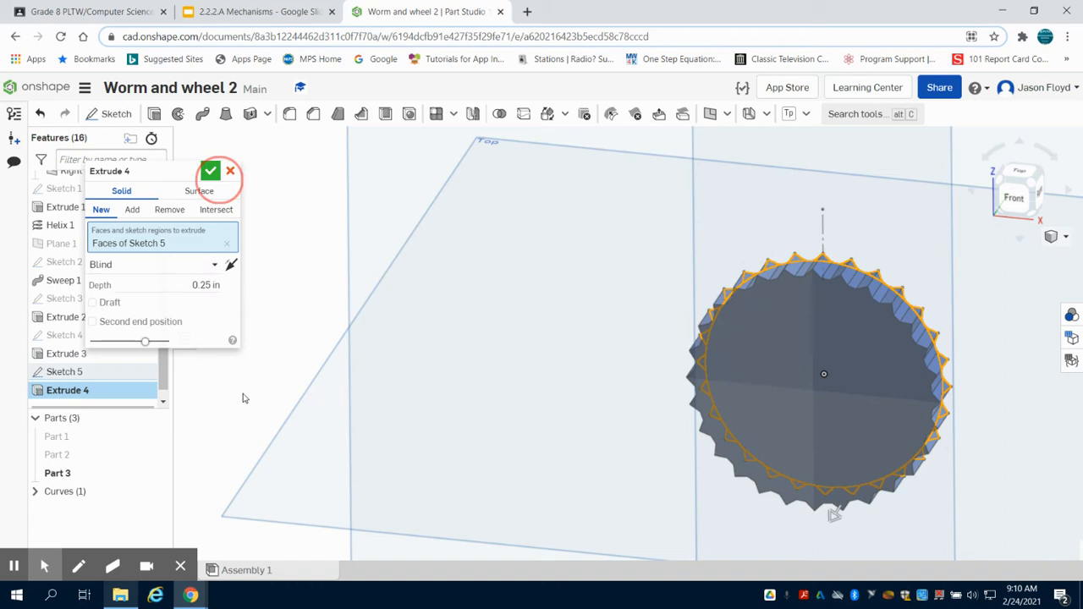
- Accept the gear extrusion and sketch 1.25 and 0.75 concentric circles on its front face
left_click(210, 169)
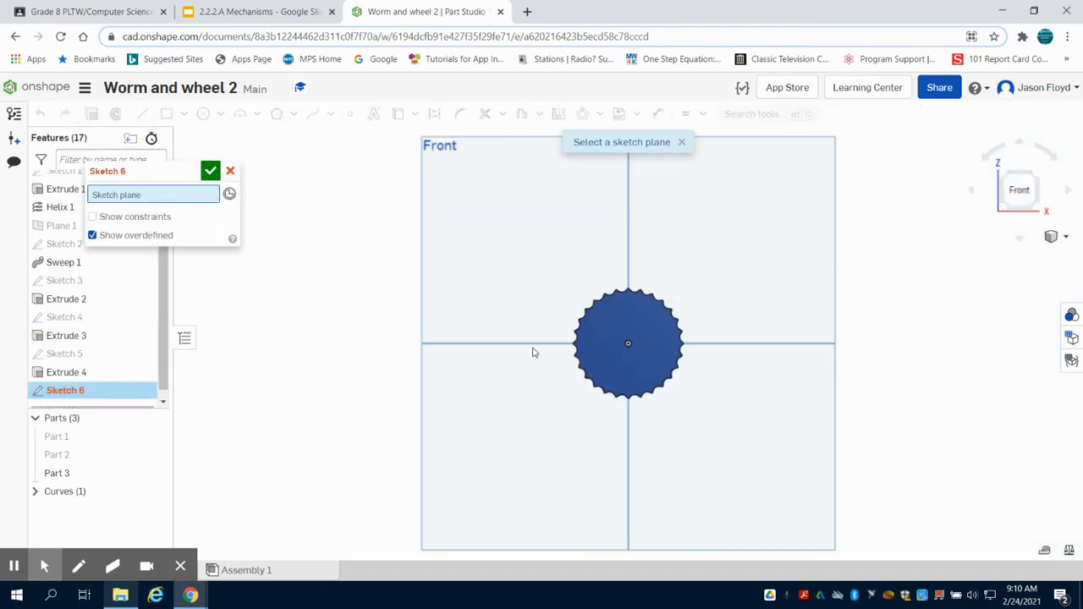
left_click(627, 342)
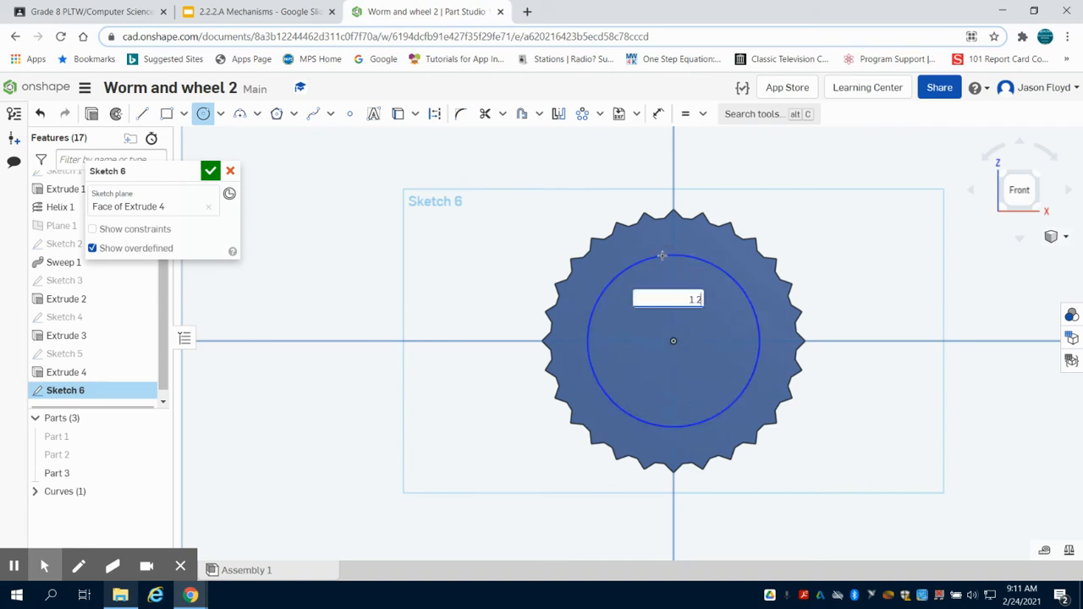
type("1.25")
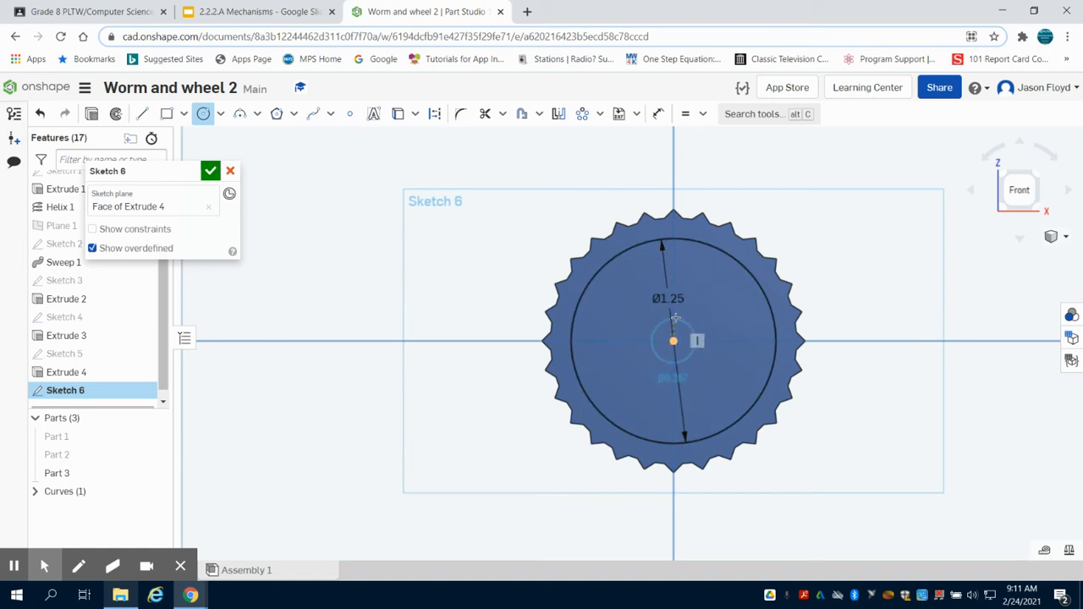
left_click(673, 342)
type("0.75")
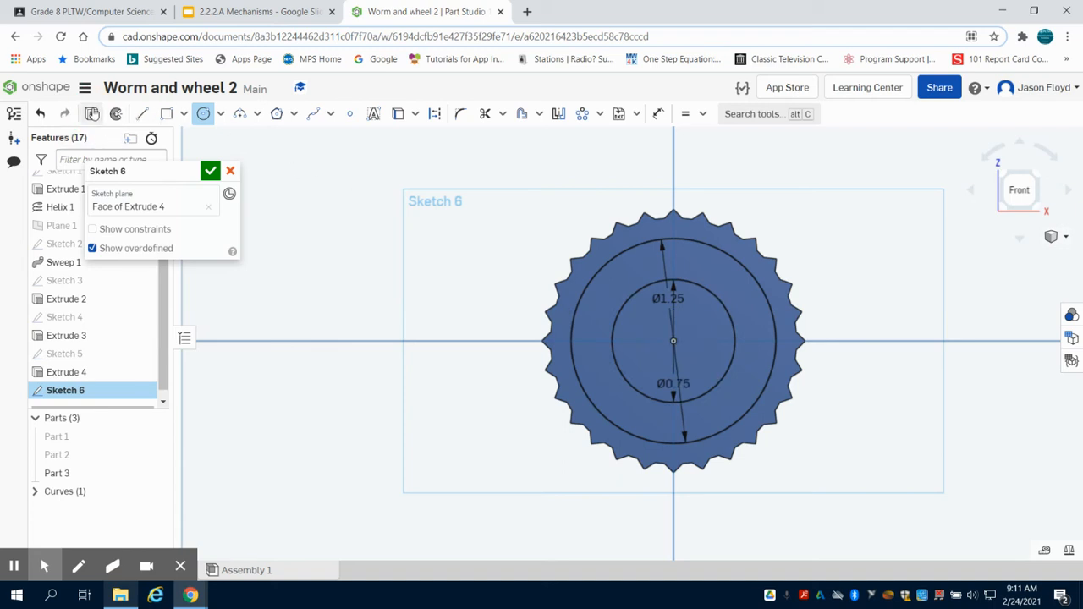
- Remove-extrude the ring region between the circles and view the gear from the front
left_click(203, 113)
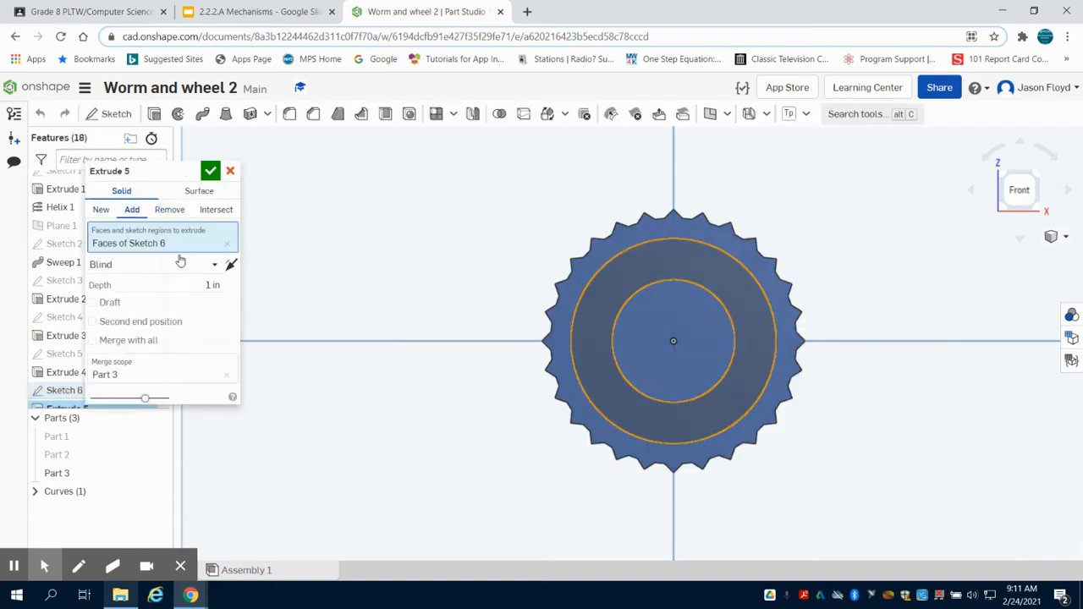
left_click(169, 209)
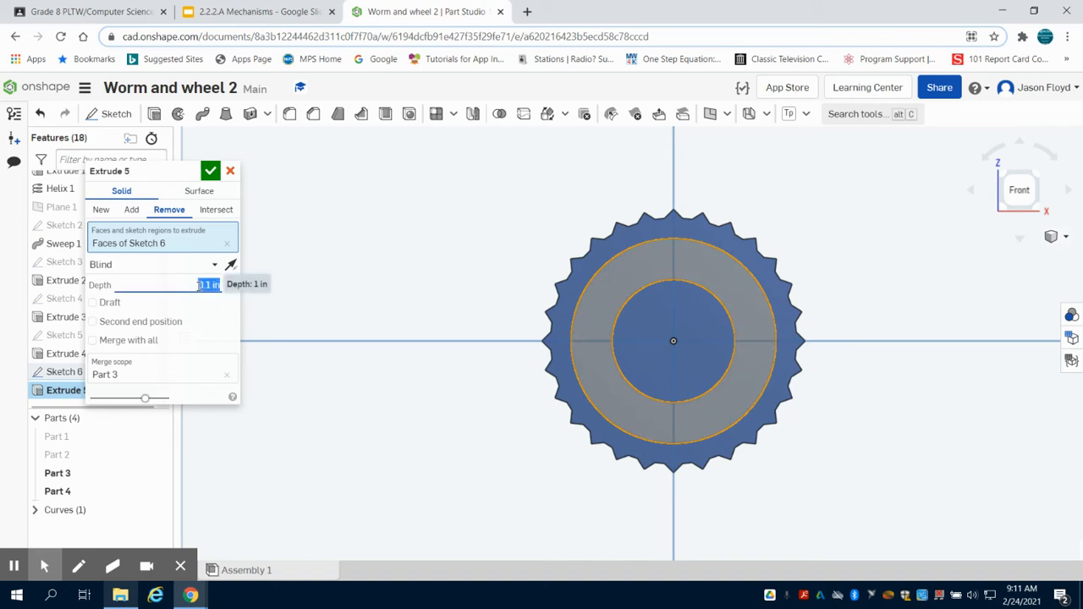
left_click(210, 169)
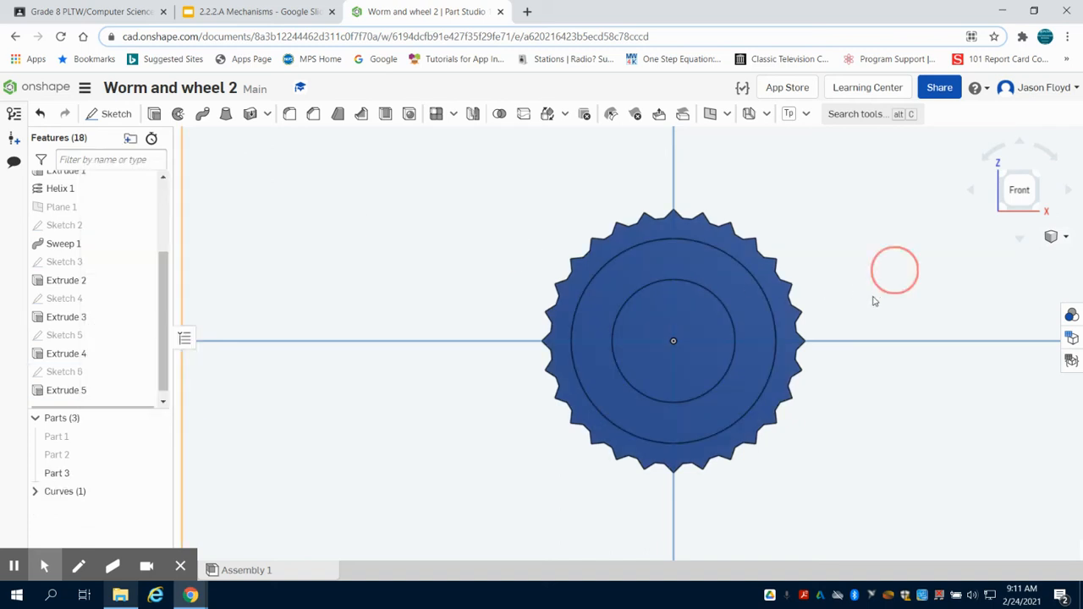
left_click(1018, 190)
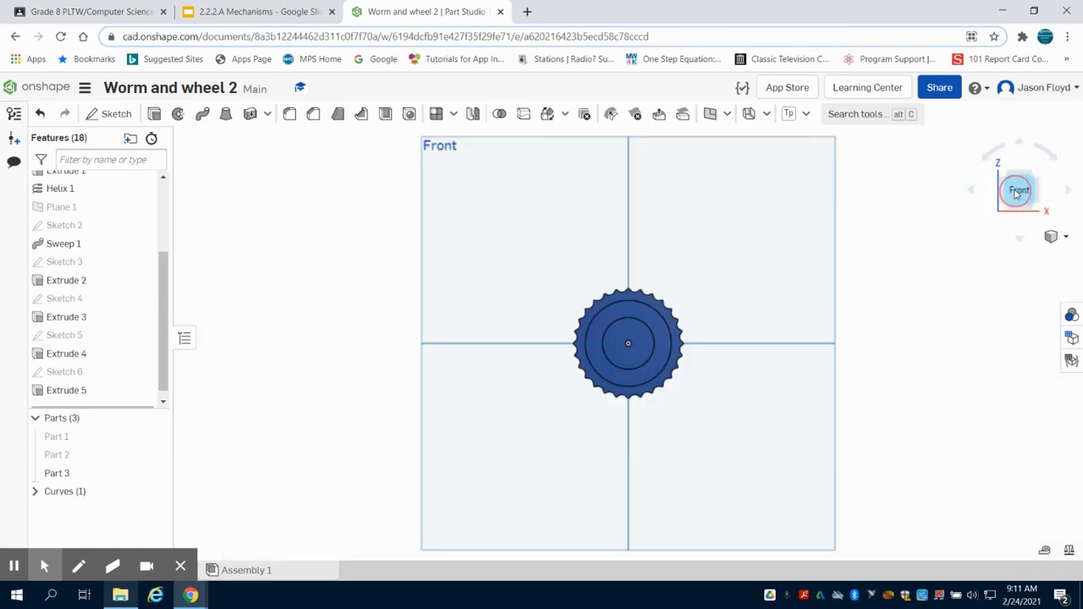
- Sketch a 0.5 circle on the gear face and remove-extrude it as the centre axle hole
left_click(115, 113)
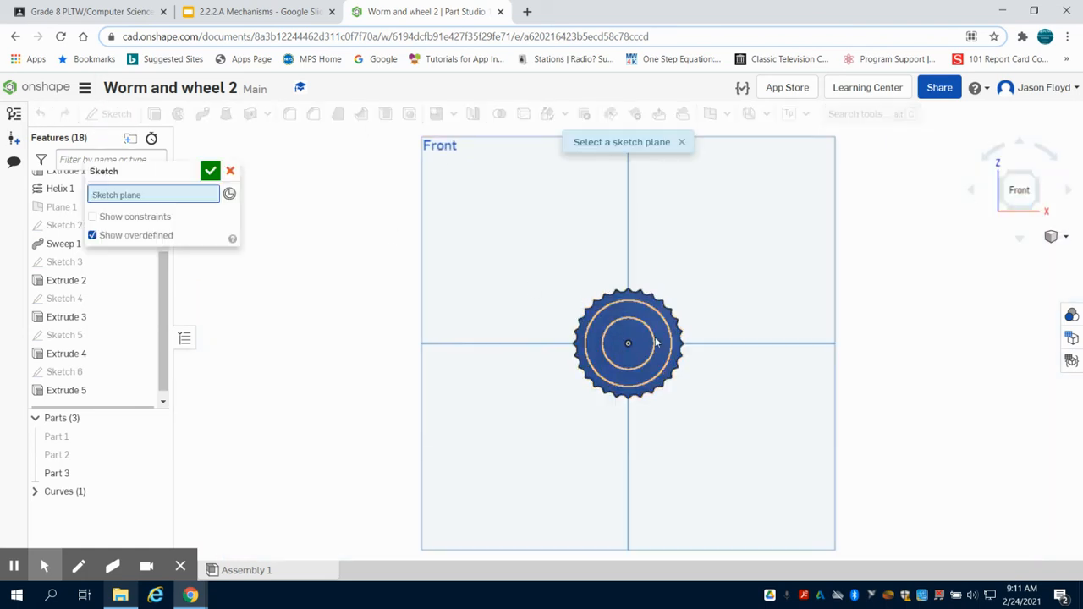
left_click(628, 342)
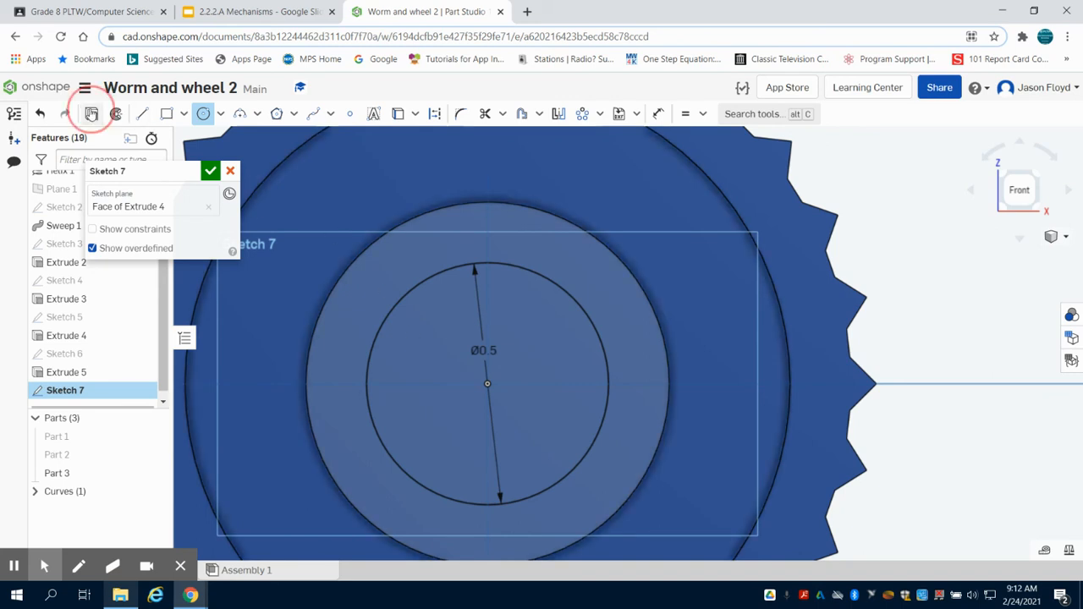
left_click(203, 113)
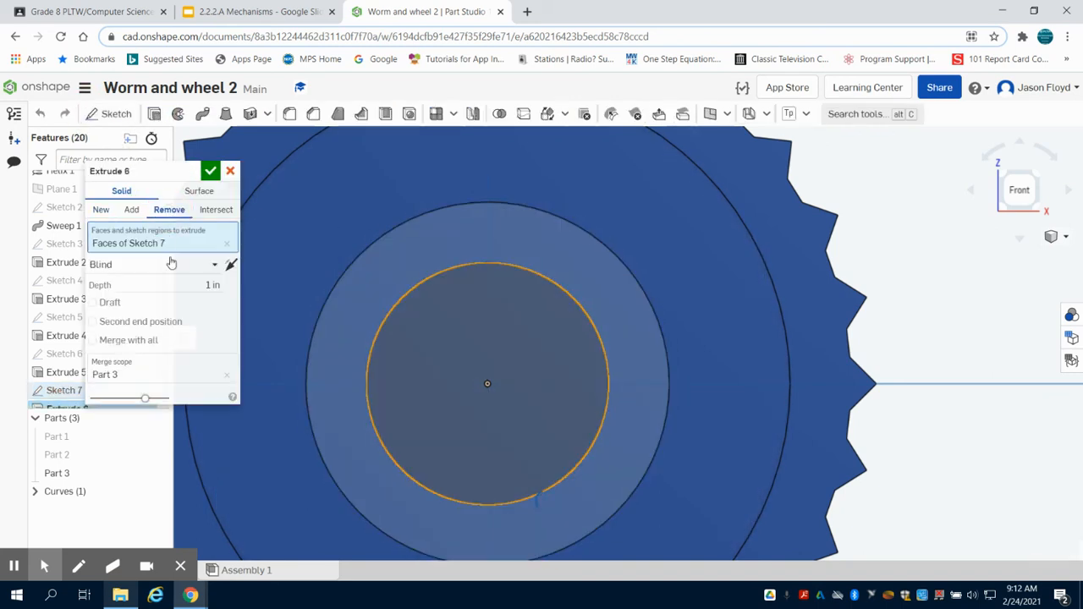
left_click(186, 267)
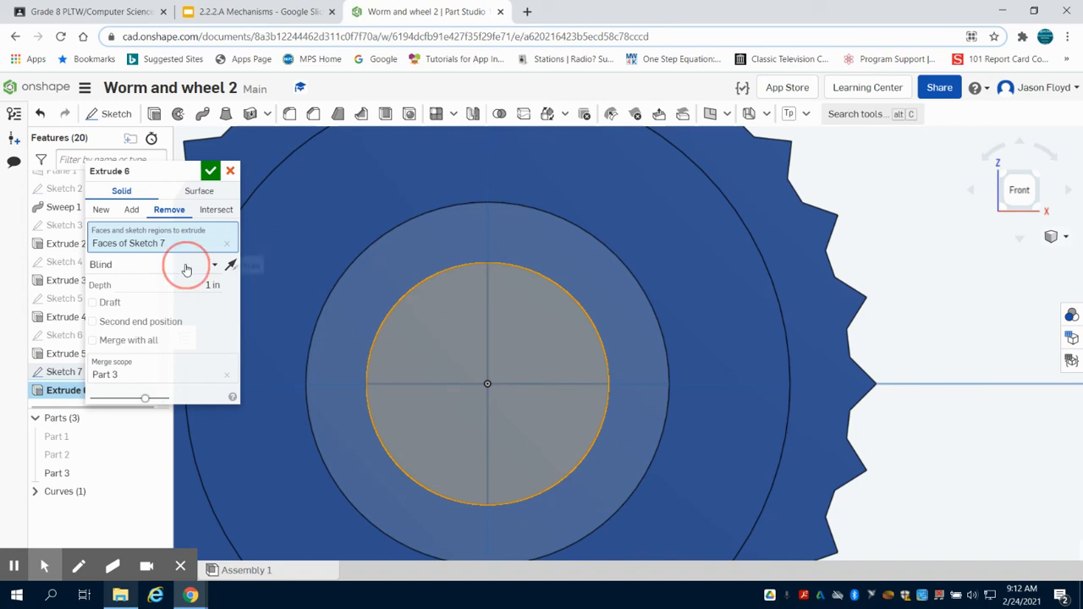
left_click(186, 264)
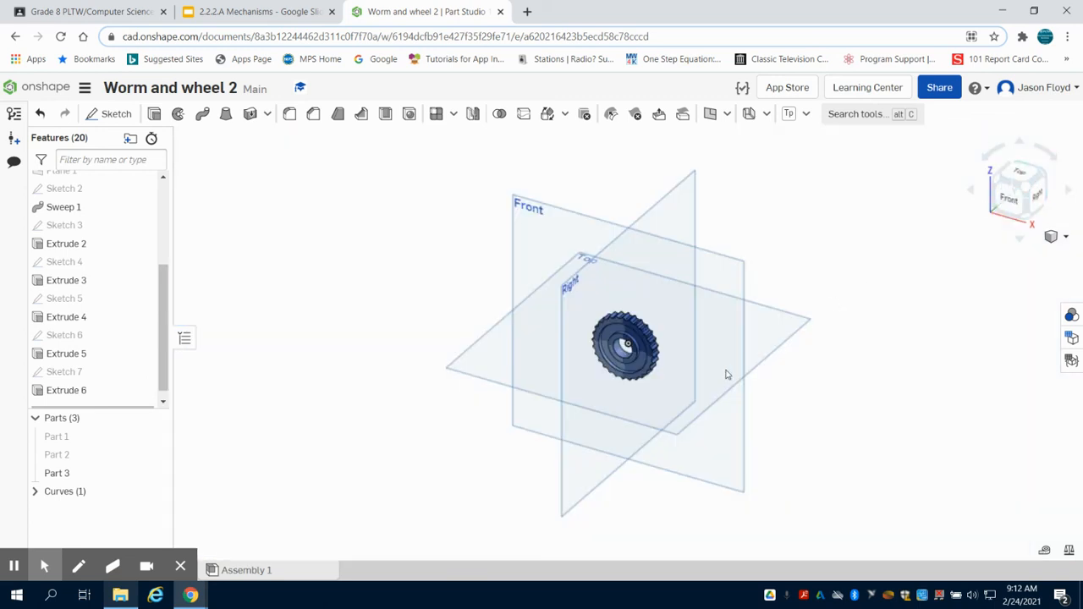
left_click_drag(726, 376, 472, 404)
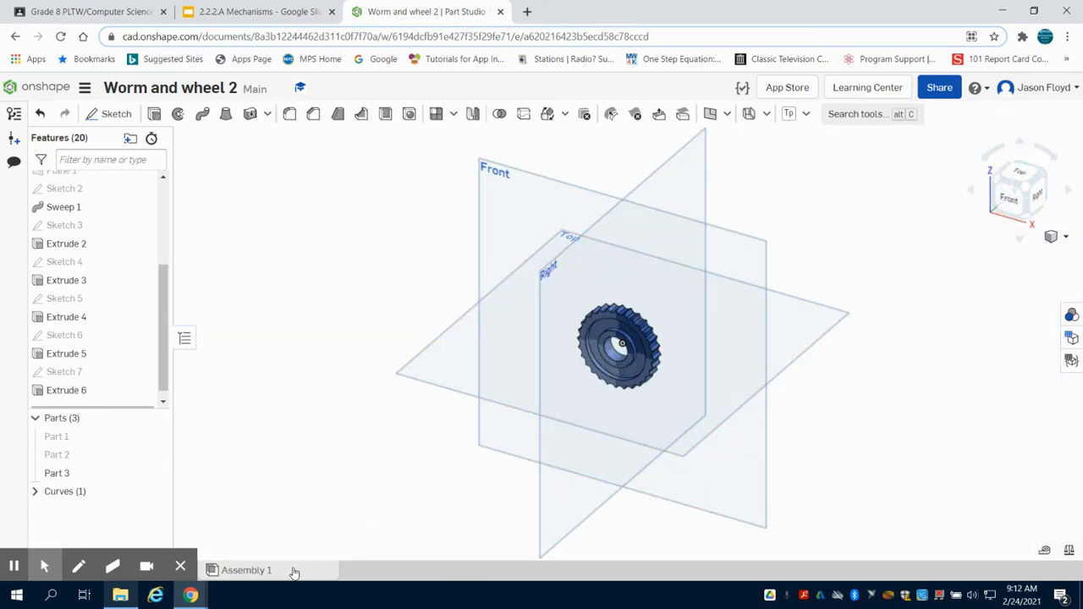
- In Assembly 1, insert Parts 1, 2 and 3 from the Part Studio
left_click(247, 568)
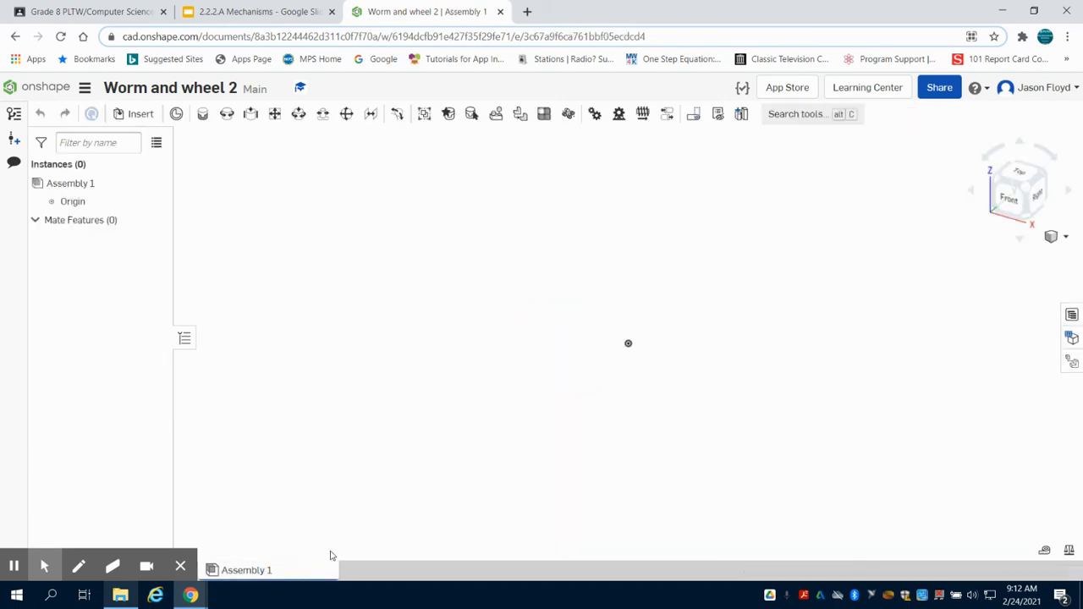
left_click(134, 113)
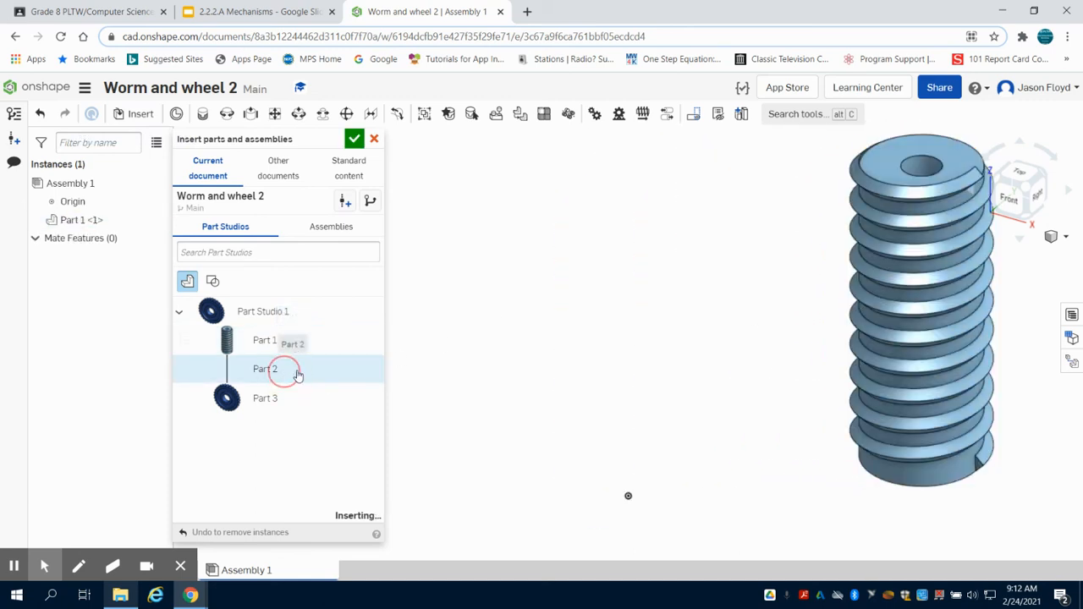
left_click(264, 369)
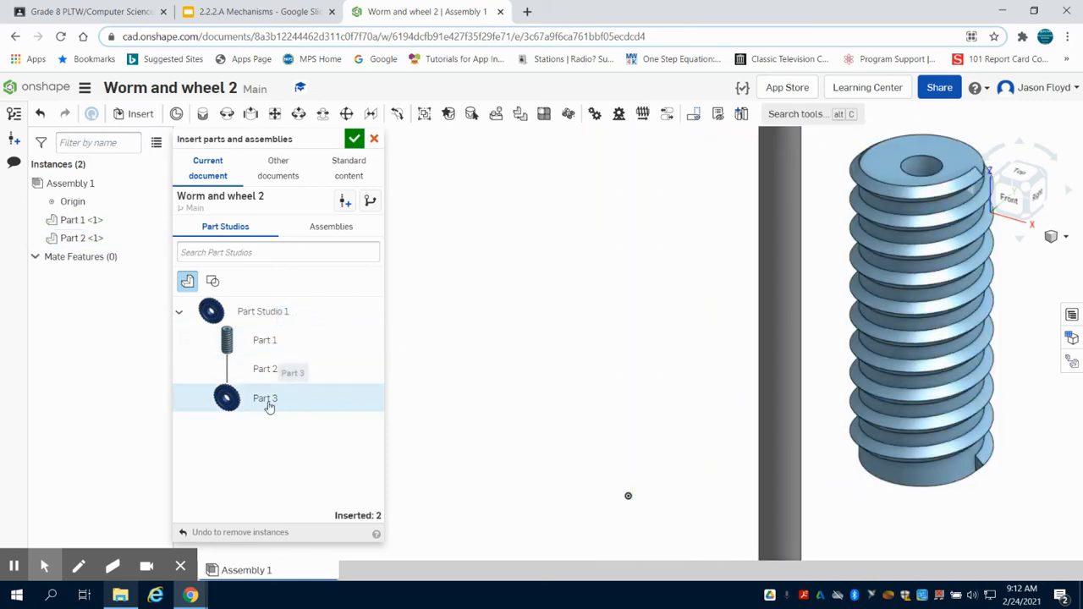
left_click(264, 398)
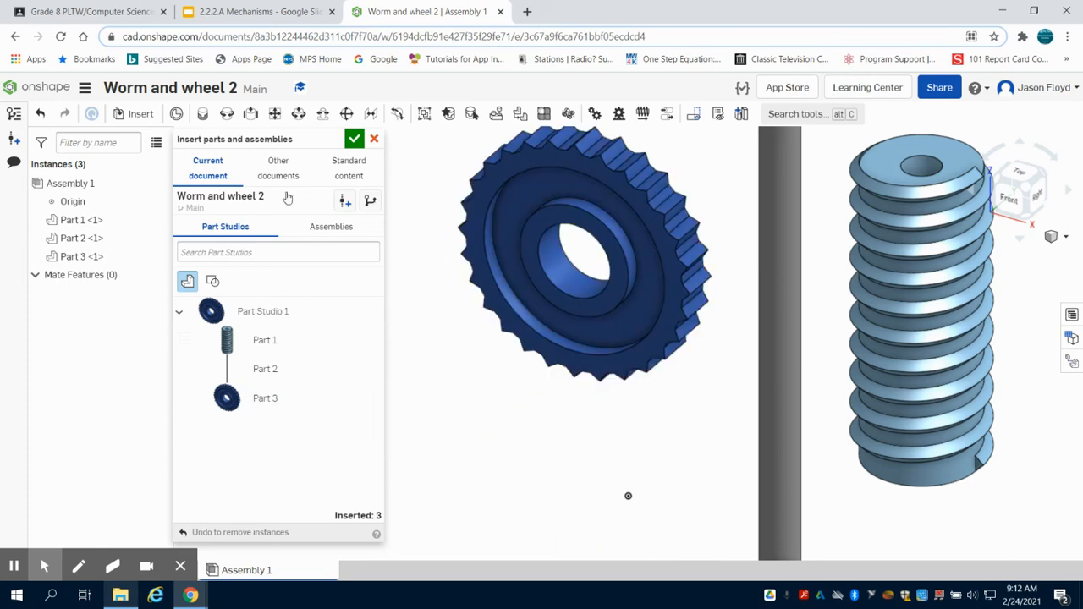
- Add the bearing part from the Gear Ratio document's Part Studio 1 and finish inserting
left_click(278, 168)
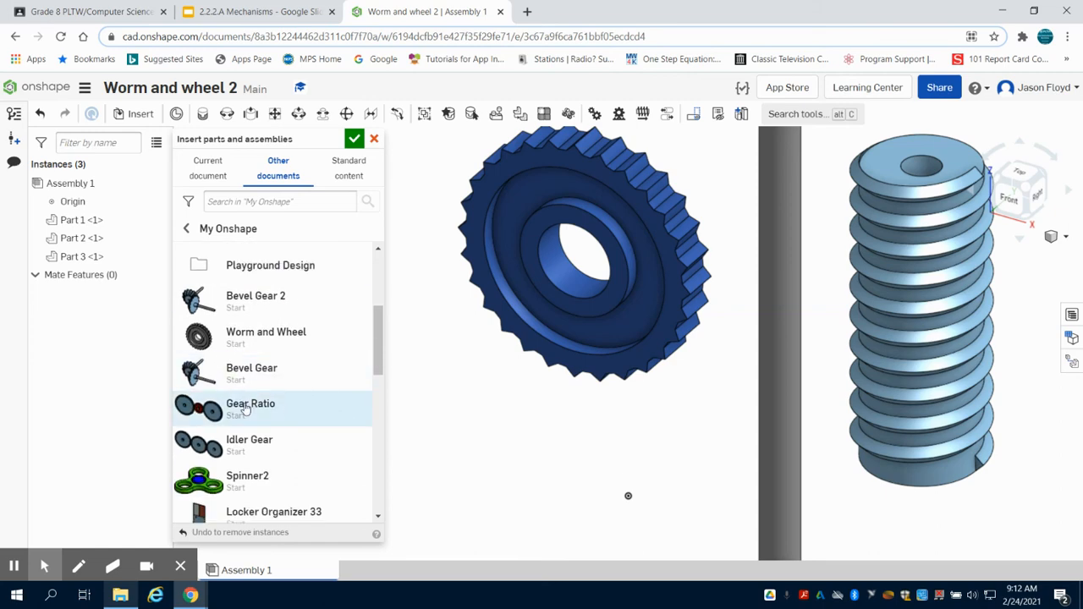
left_click(250, 403)
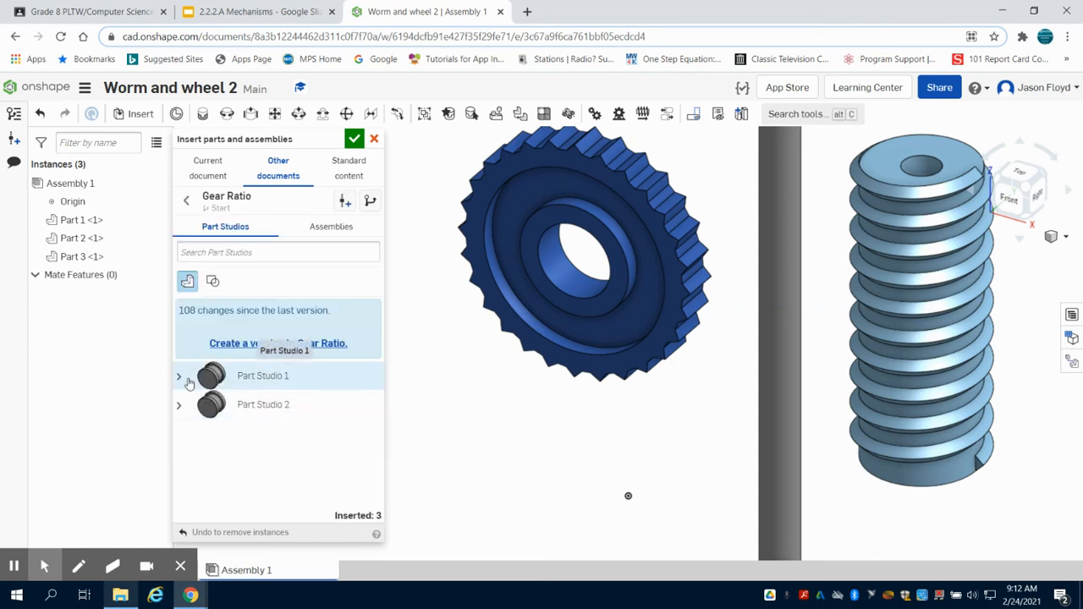
left_click(179, 375)
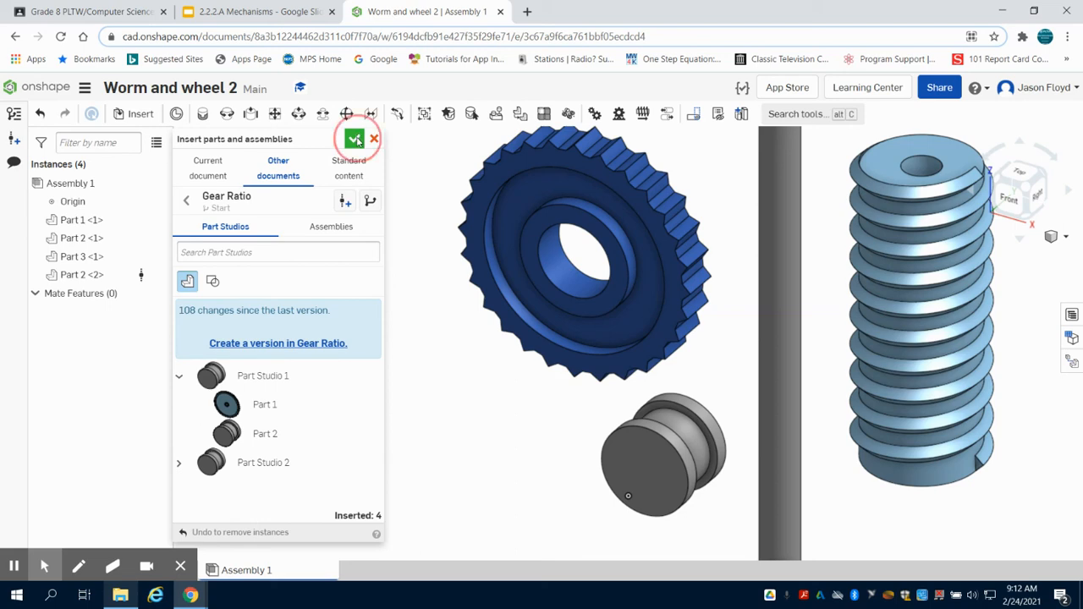
left_click(355, 138)
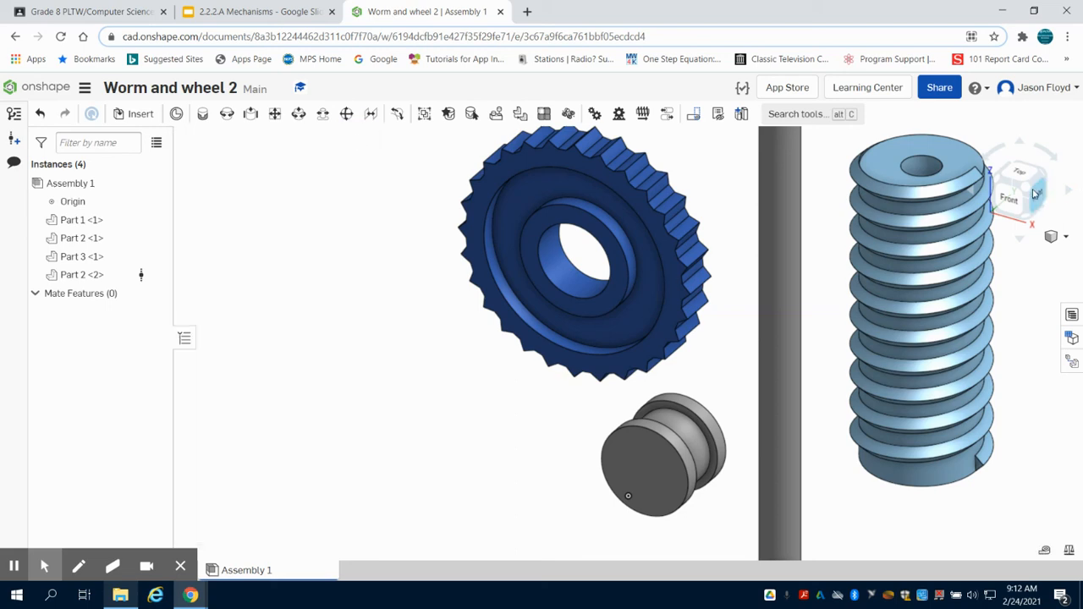